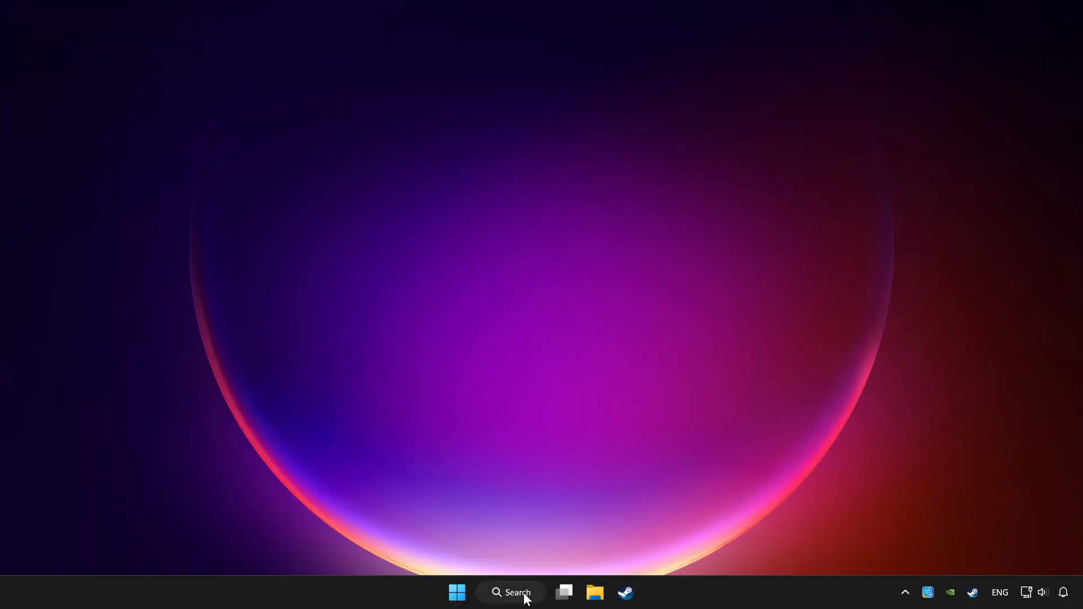
# Search Windows for 'Device Manager' and launch it.
pyautogui.click(510, 592)
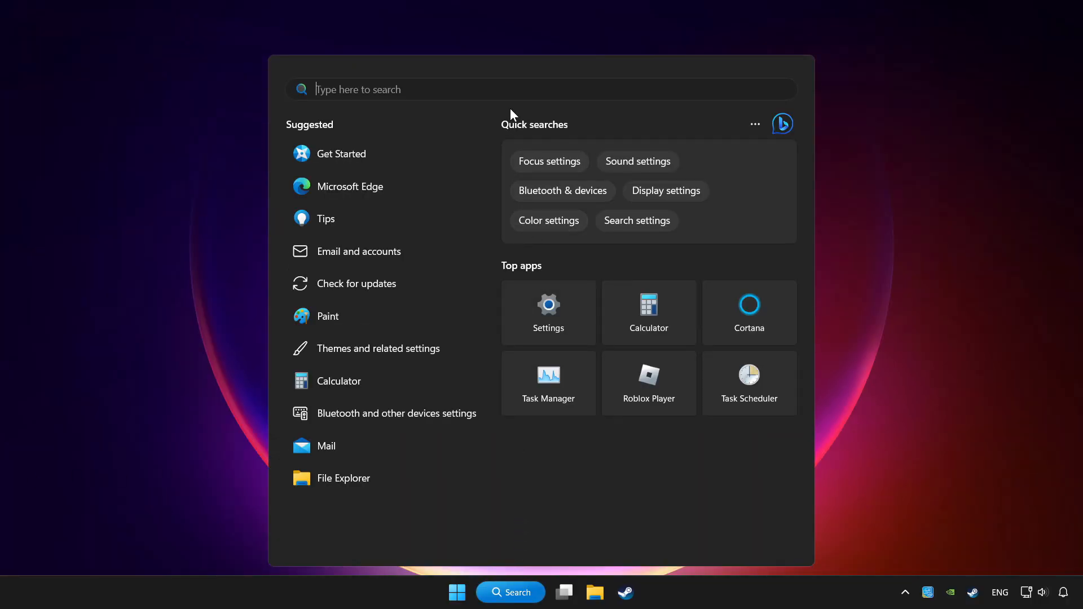
pyautogui.write('device Manager')
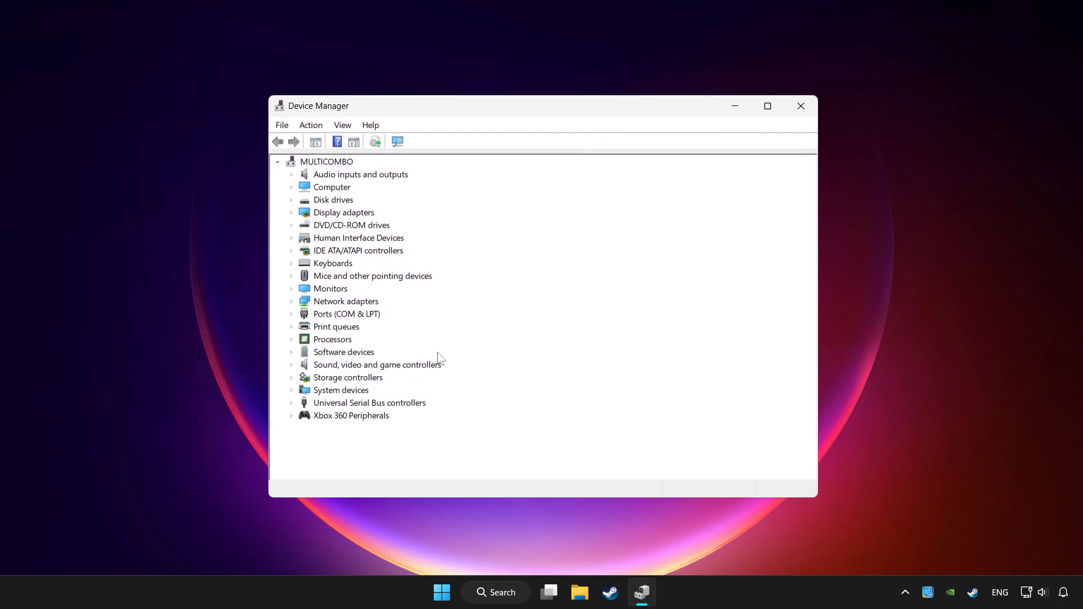
# Run an automatic driver update for the Xbox 360 Controller, confirming the best driver is installed.
pyautogui.click(351, 415)
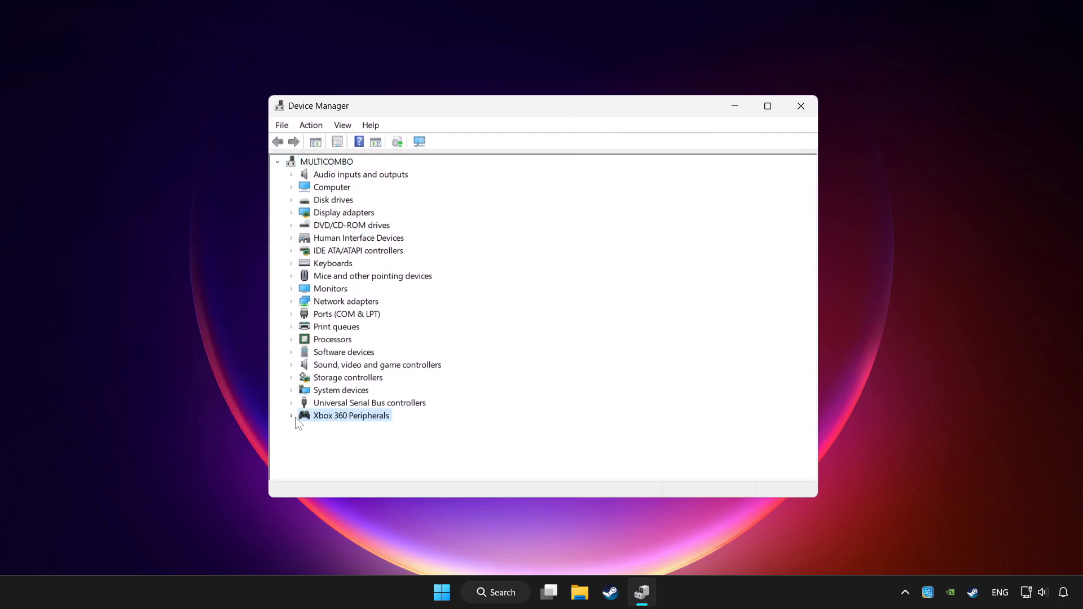
pyautogui.click(291, 415)
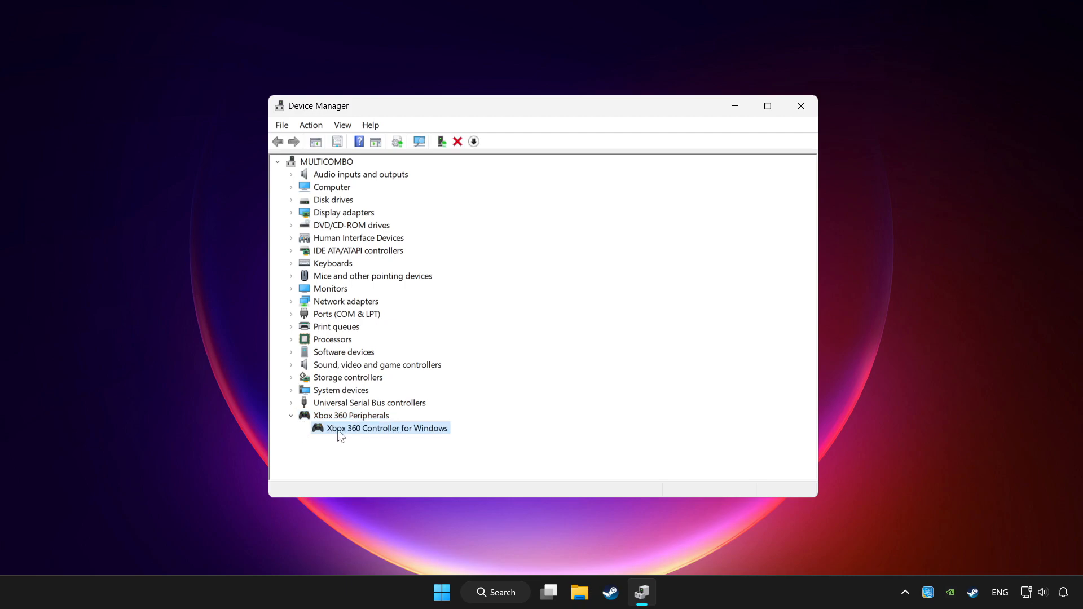
pyautogui.rightClick(387, 428)
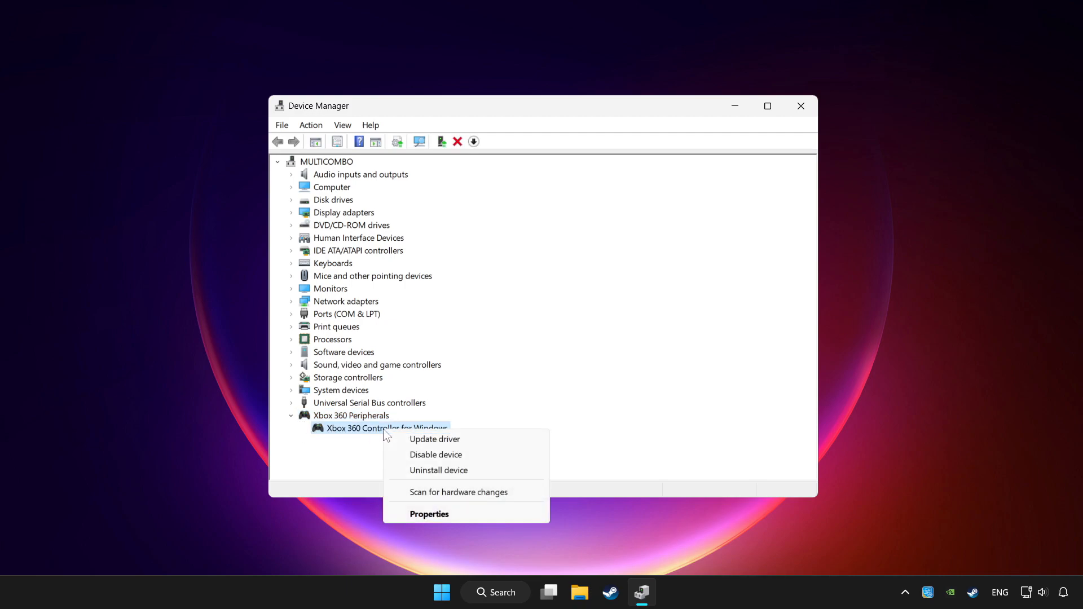
pyautogui.moveTo(434, 439)
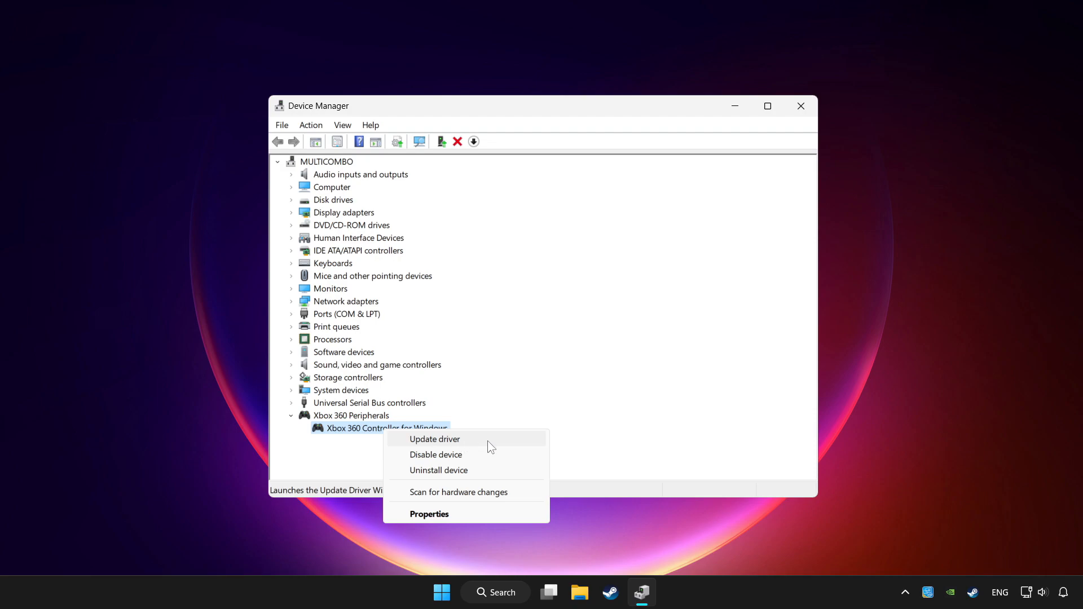
pyautogui.click(435, 439)
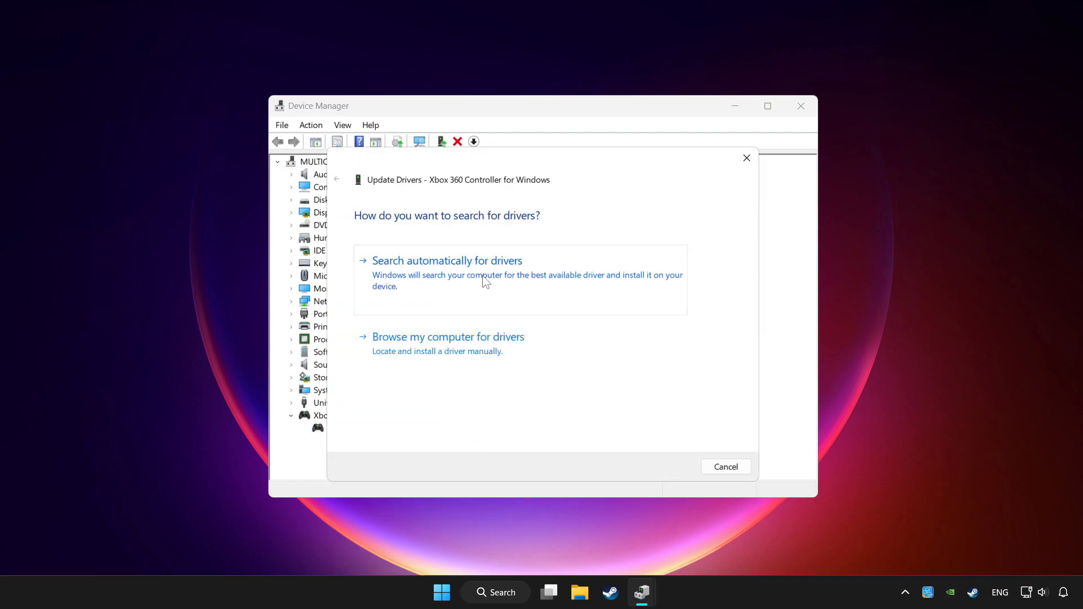
pyautogui.click(447, 260)
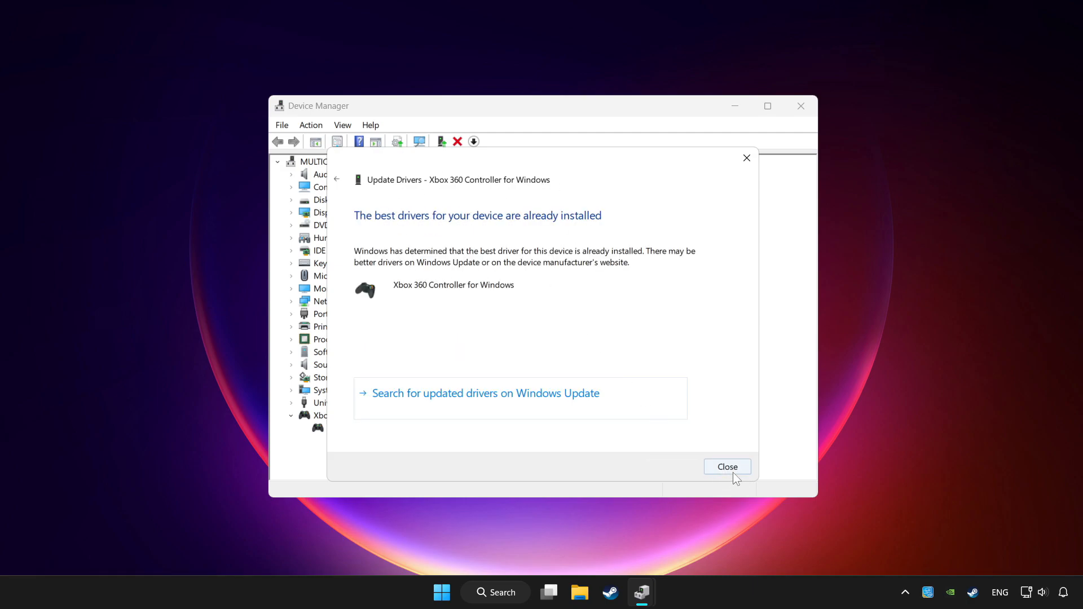
pyautogui.click(727, 467)
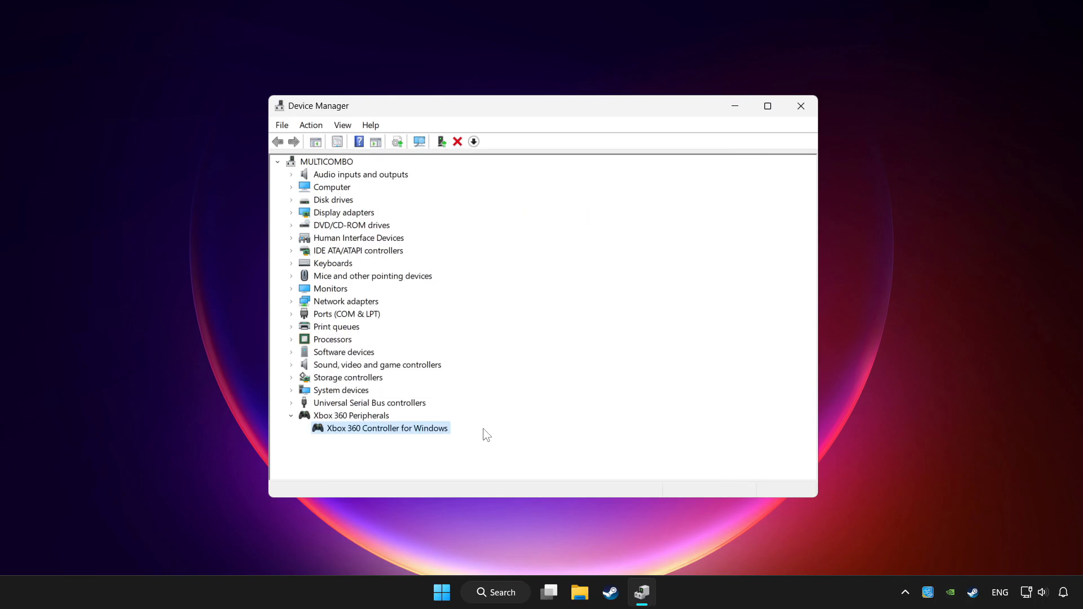
# Disable the Xbox 360 Controller device and confirm.
pyautogui.rightClick(387, 427)
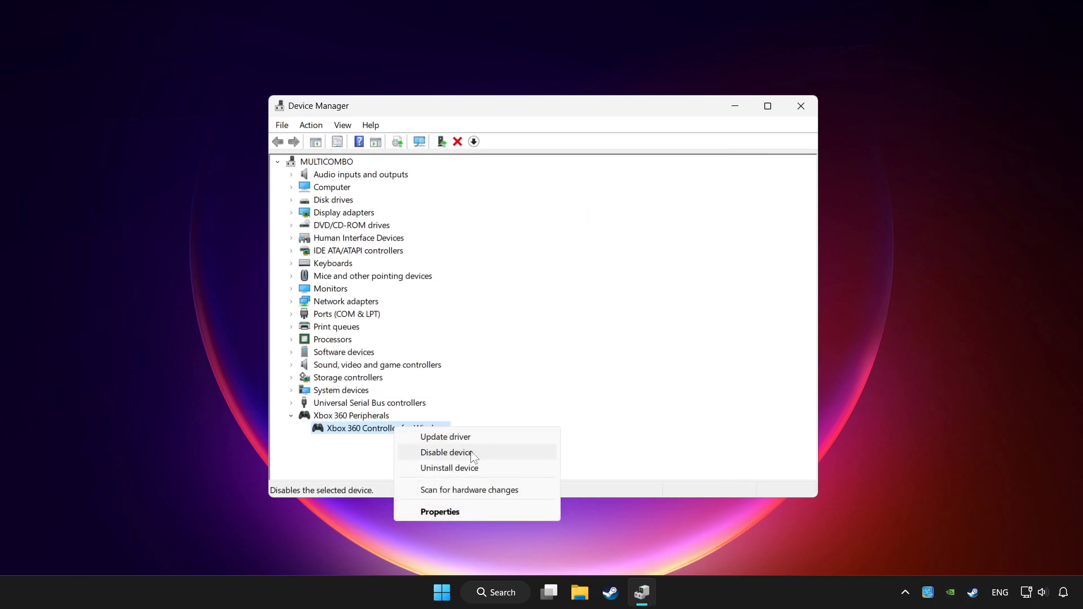
pyautogui.click(447, 452)
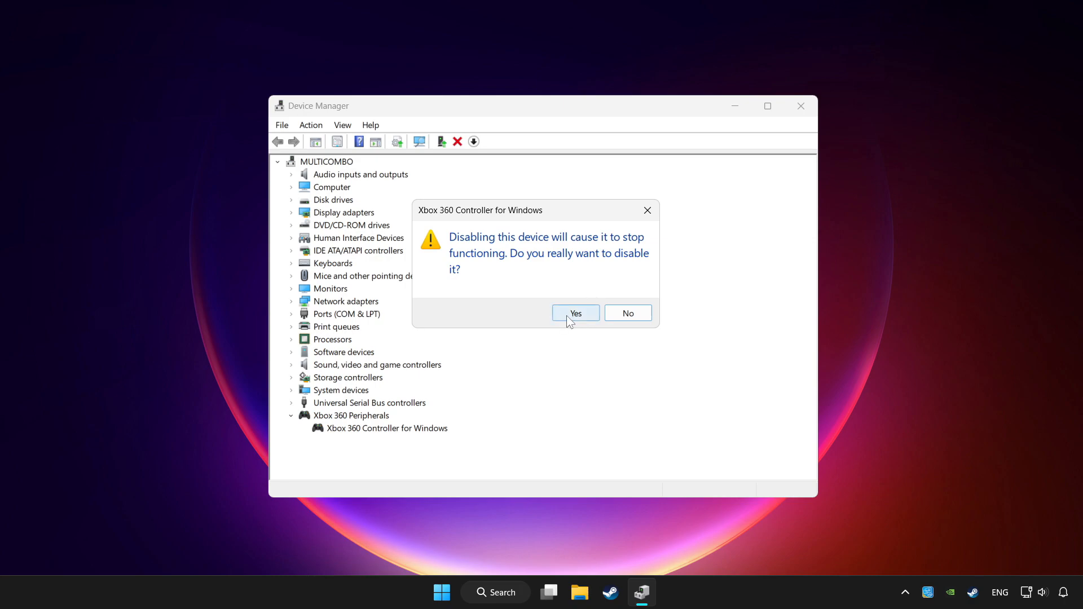
pyautogui.click(575, 314)
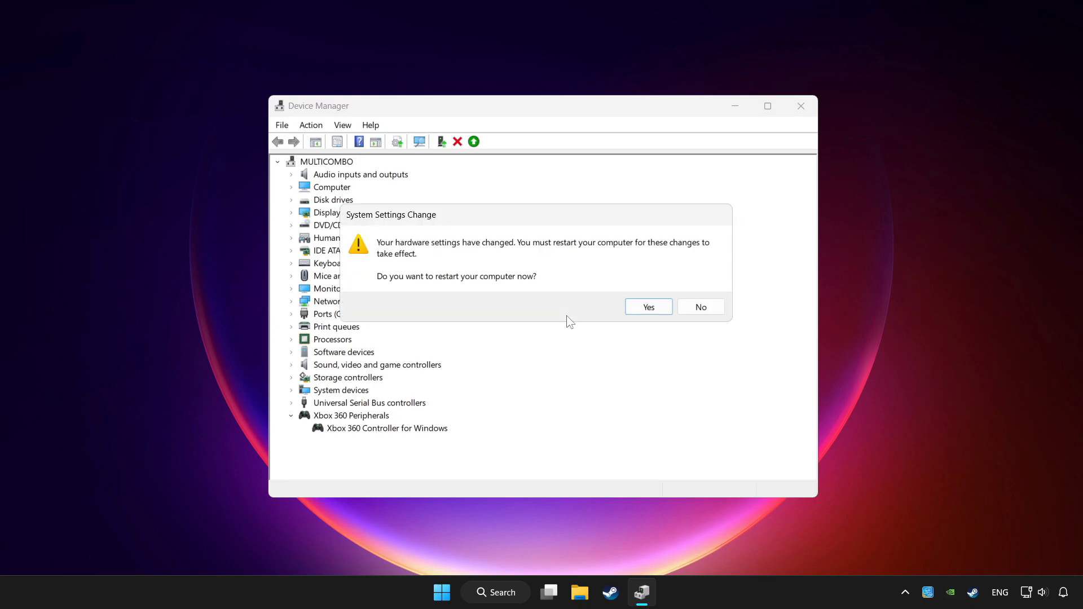
pyautogui.moveTo(665, 319)
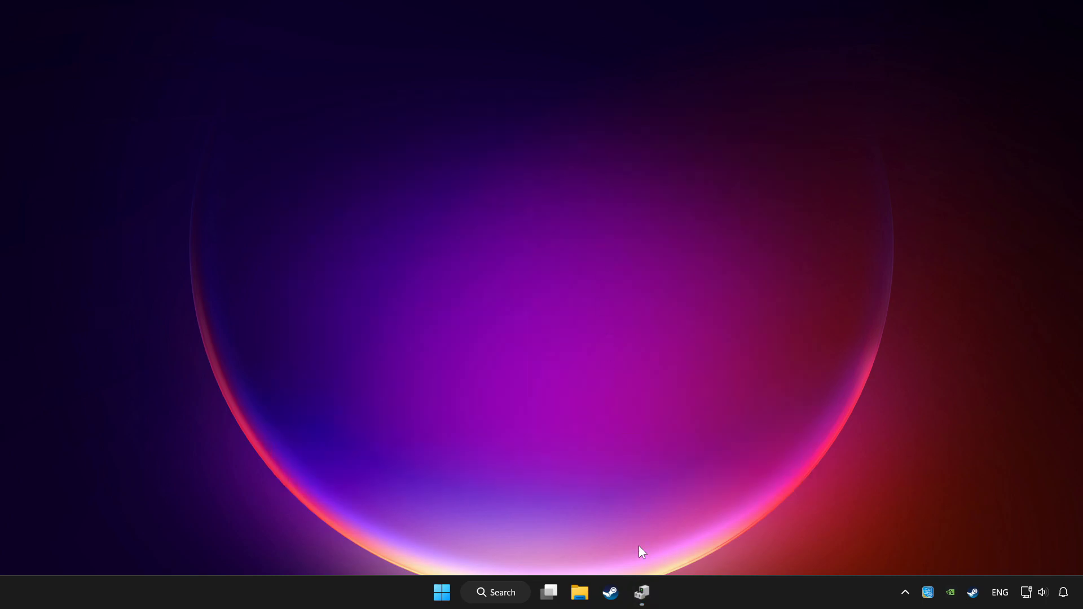
# Re-enable the Xbox 360 Controller and close Device Manager.
pyautogui.click(640, 593)
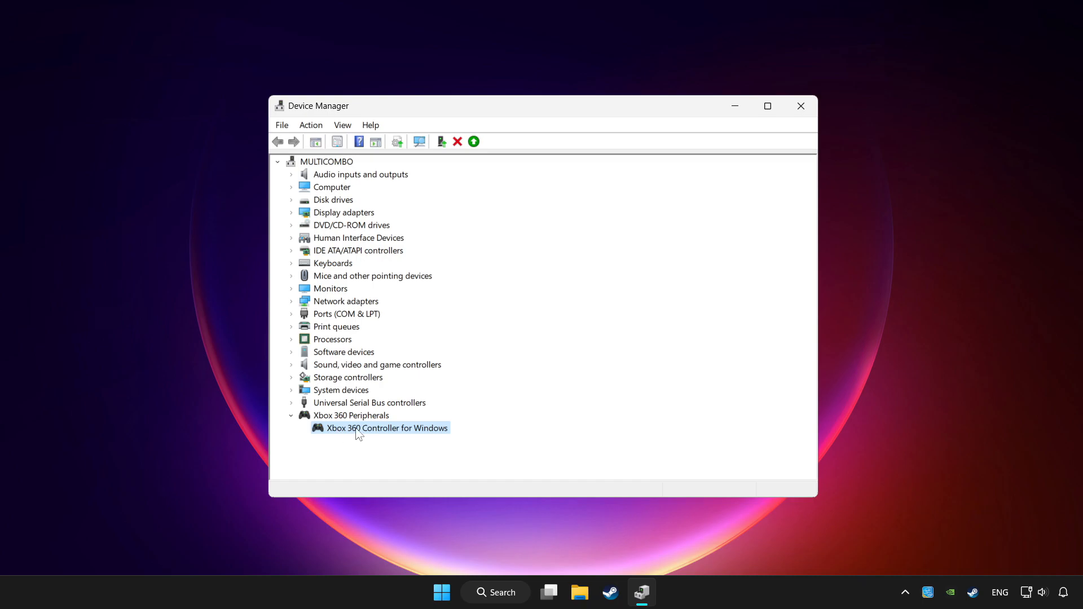
pyautogui.rightClick(385, 428)
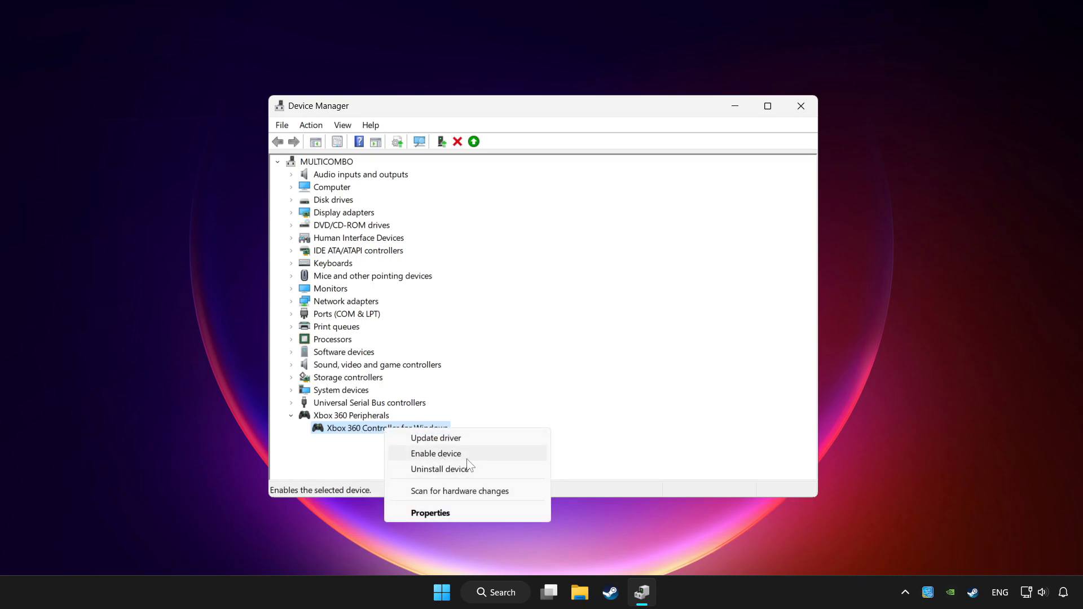
pyautogui.click(436, 453)
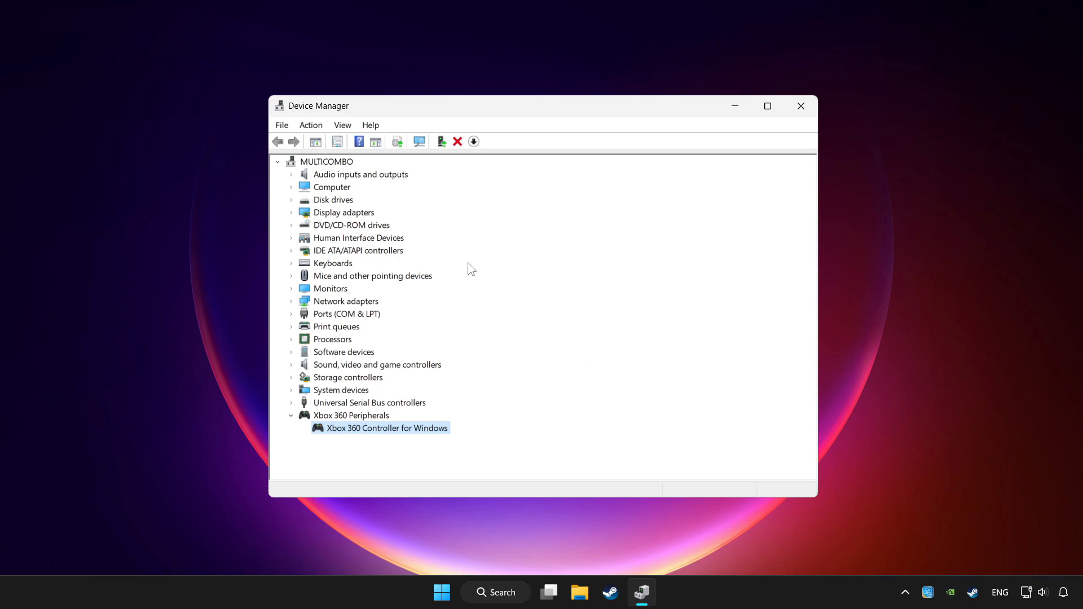
pyautogui.moveTo(487, 238)
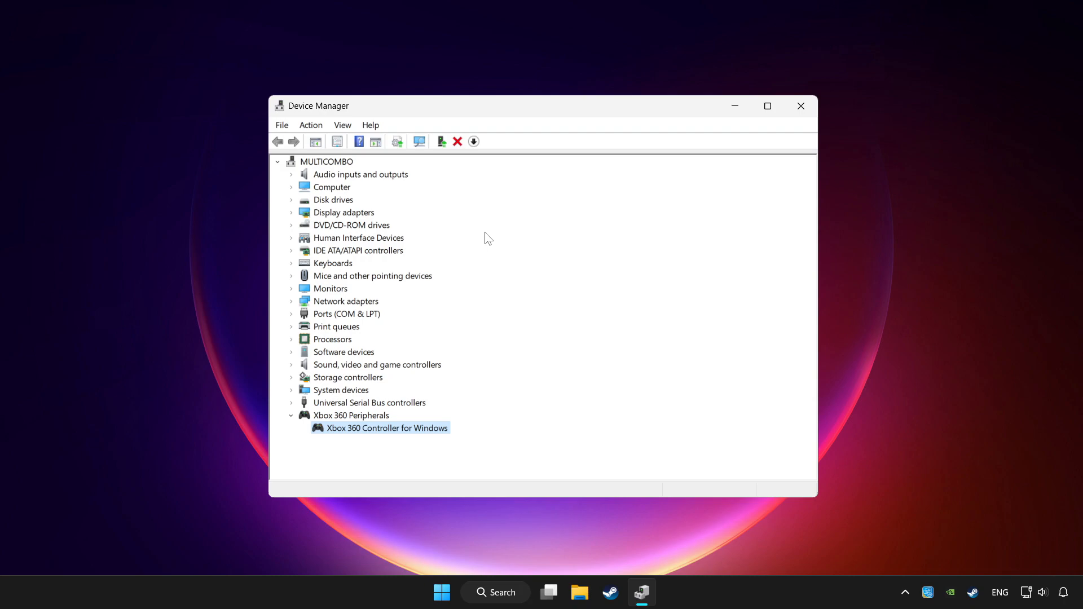
pyautogui.moveTo(801, 111)
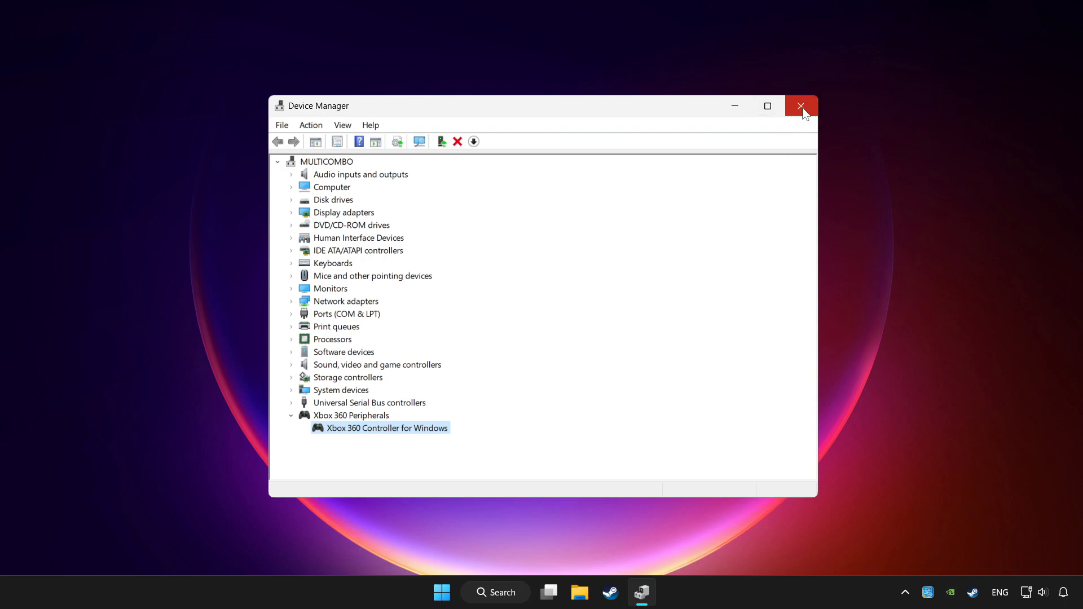
pyautogui.click(801, 105)
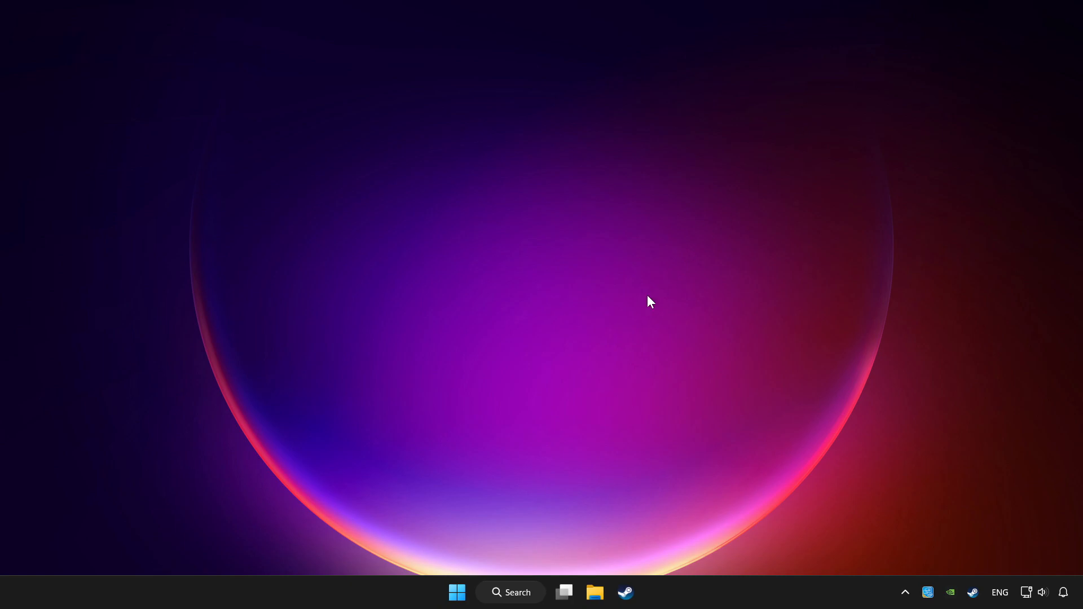
# Search Windows for 'controller' to find Set up USB game controllers.
pyautogui.click(511, 592)
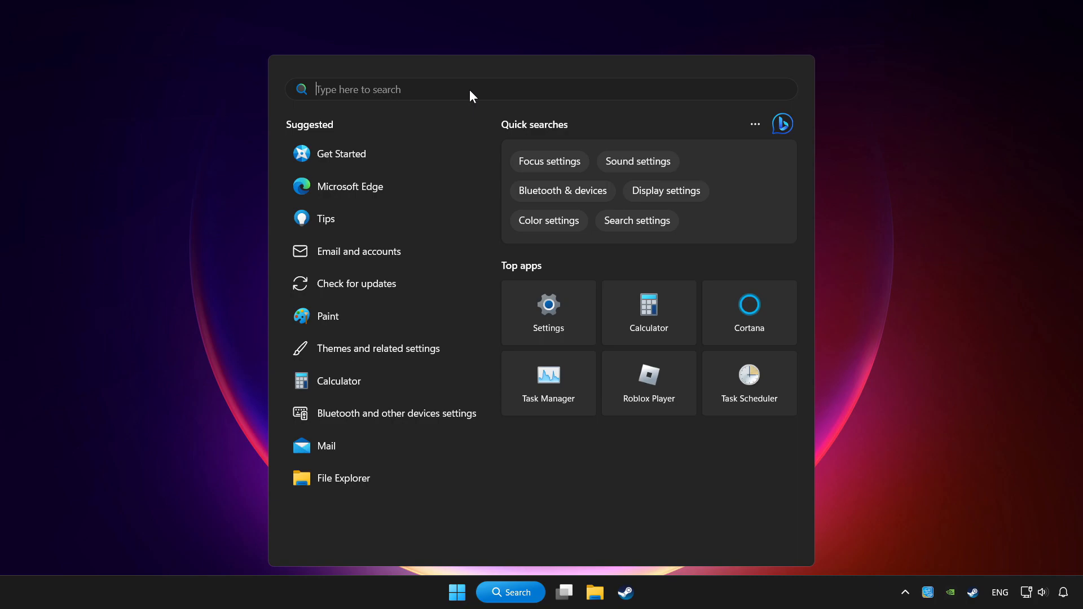
pyautogui.write('controller')
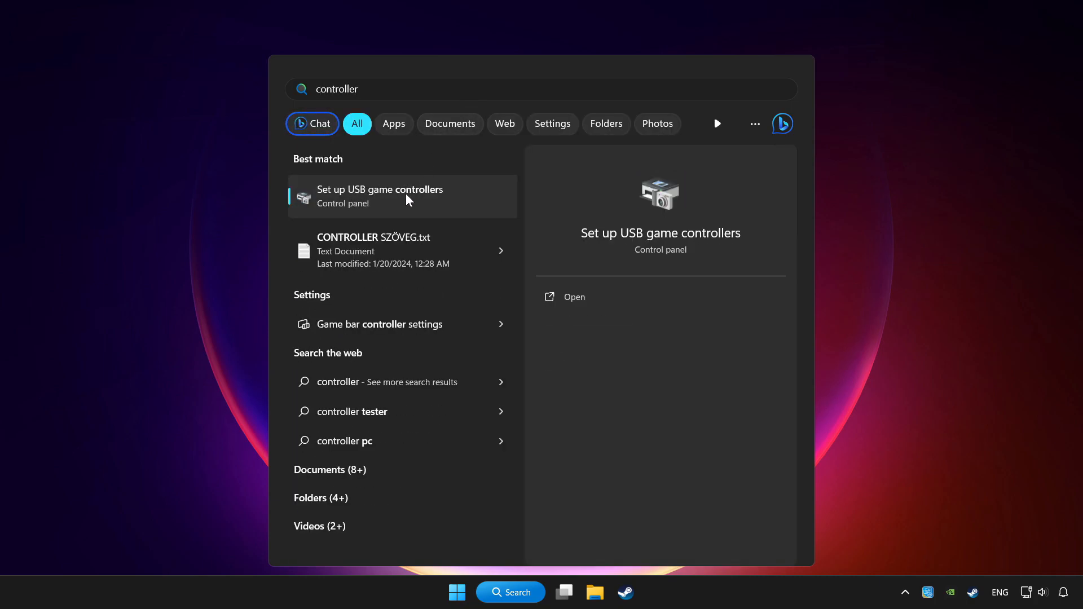
pyautogui.moveTo(468, 206)
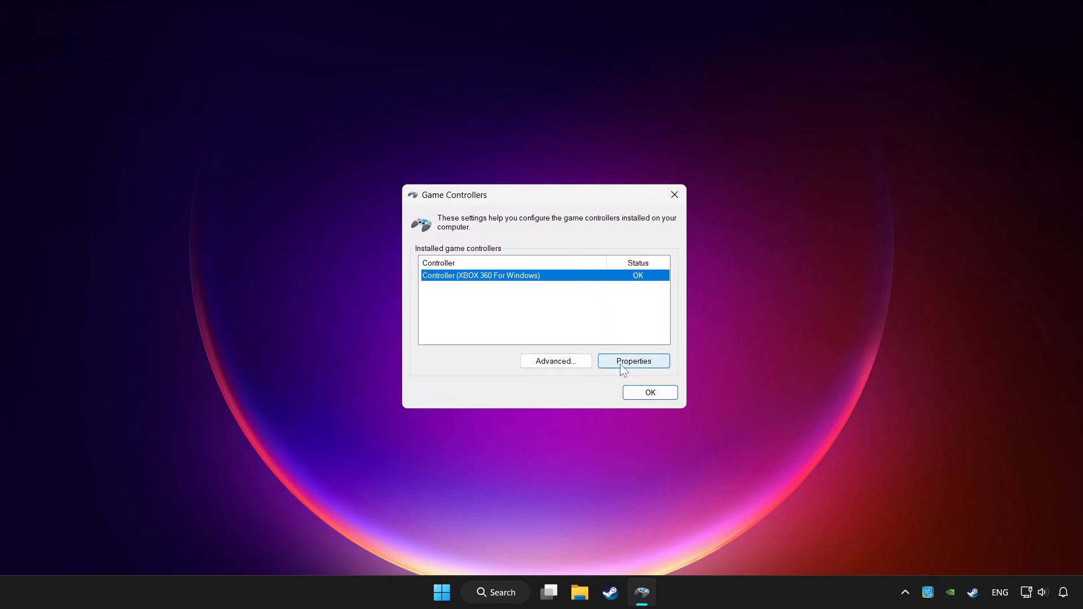
# Open the XBOX 360 controller's properties on the Settings calibration page.
pyautogui.click(632, 360)
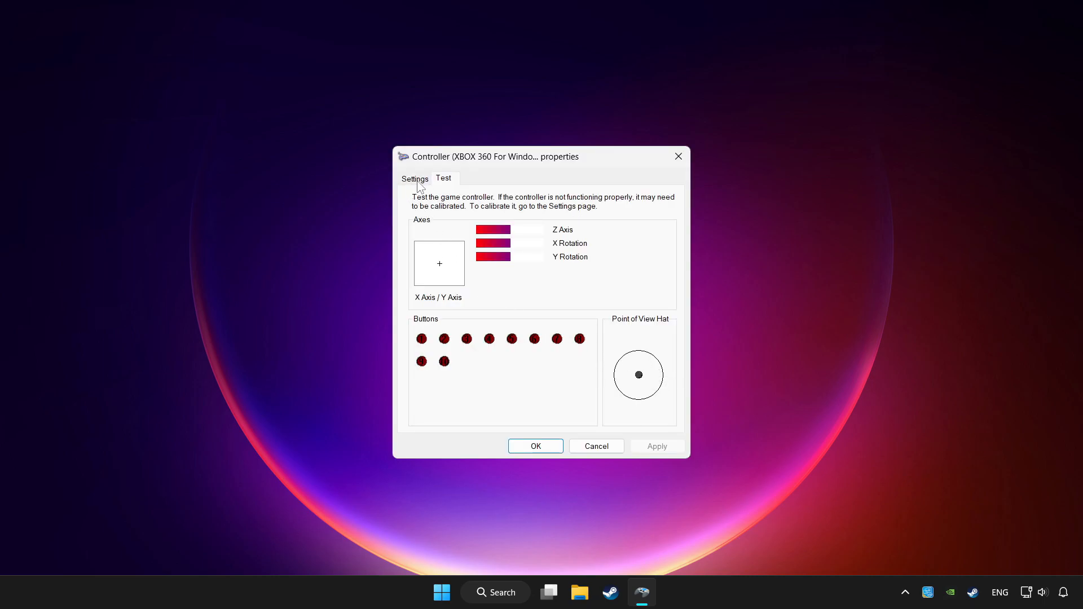
pyautogui.click(415, 178)
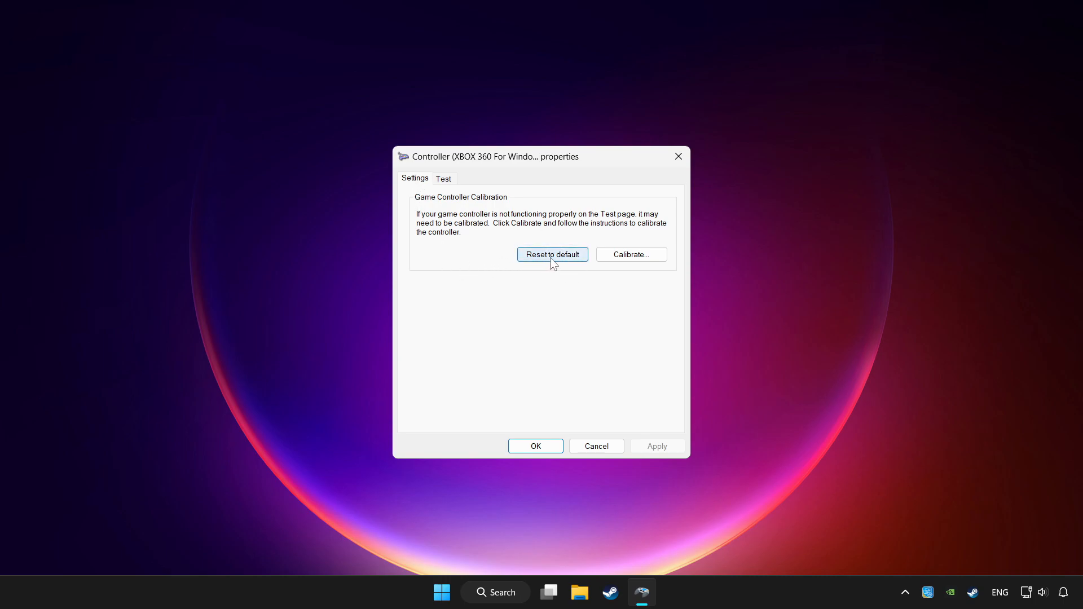
pyautogui.moveTo(669, 250)
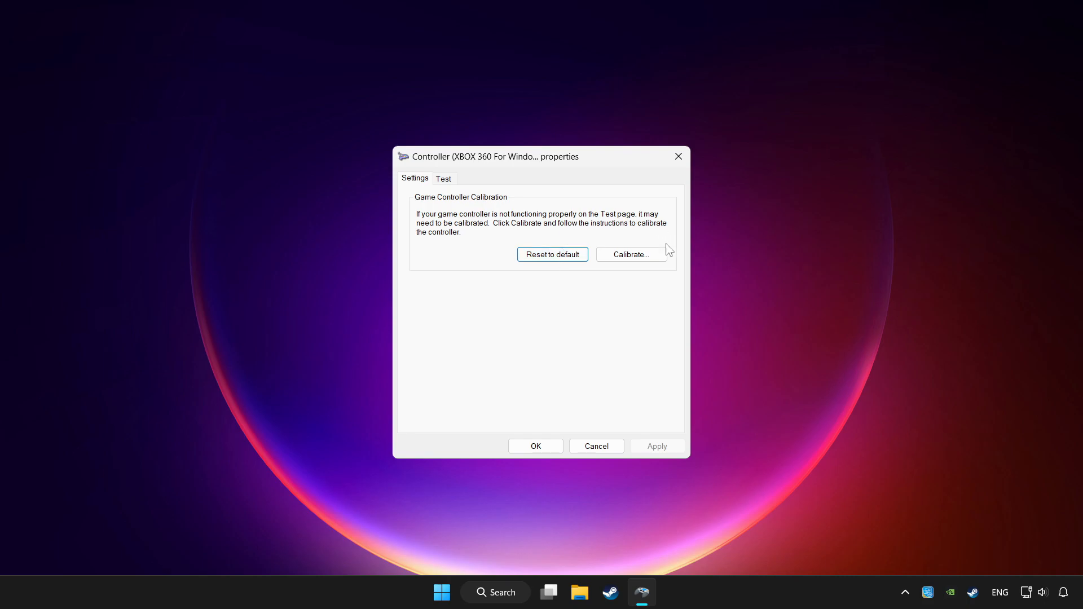
pyautogui.moveTo(630, 255)
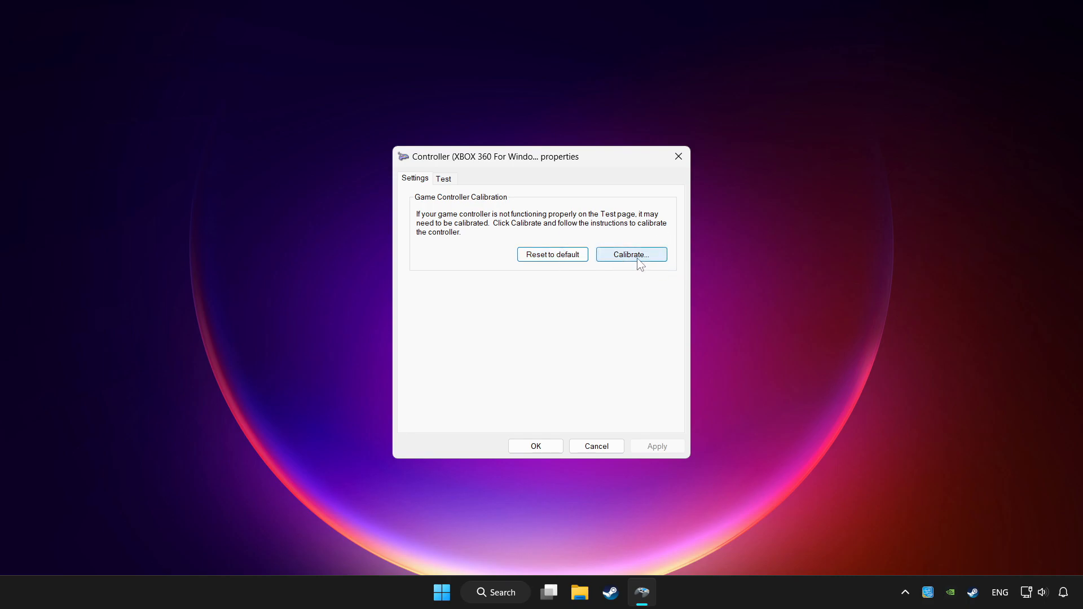
# Run the calibration wizard through center point and axes, then apply and save the settings.
pyautogui.click(630, 254)
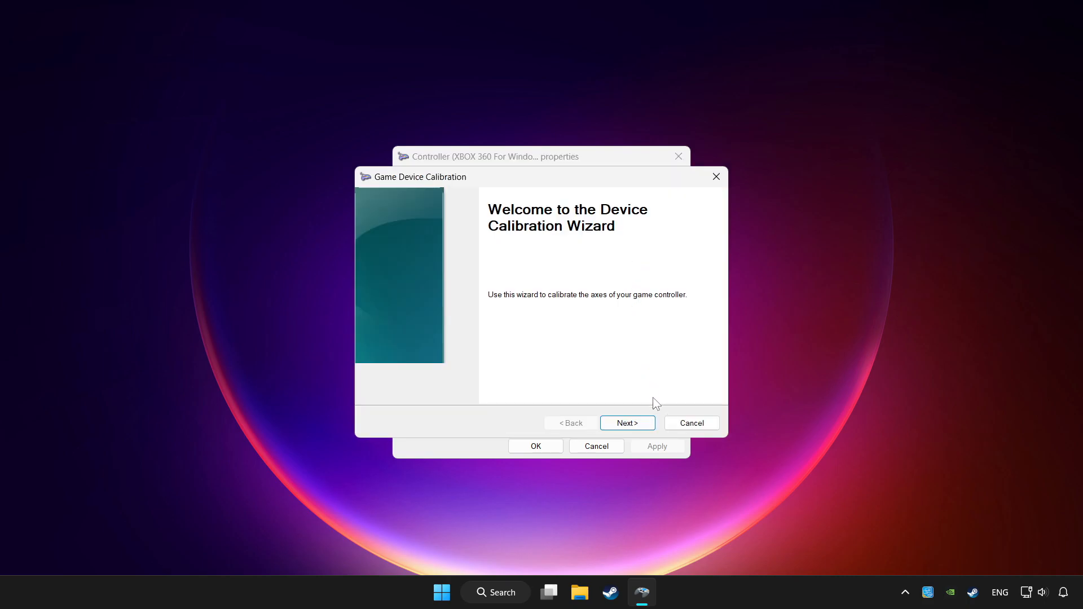
pyautogui.click(626, 422)
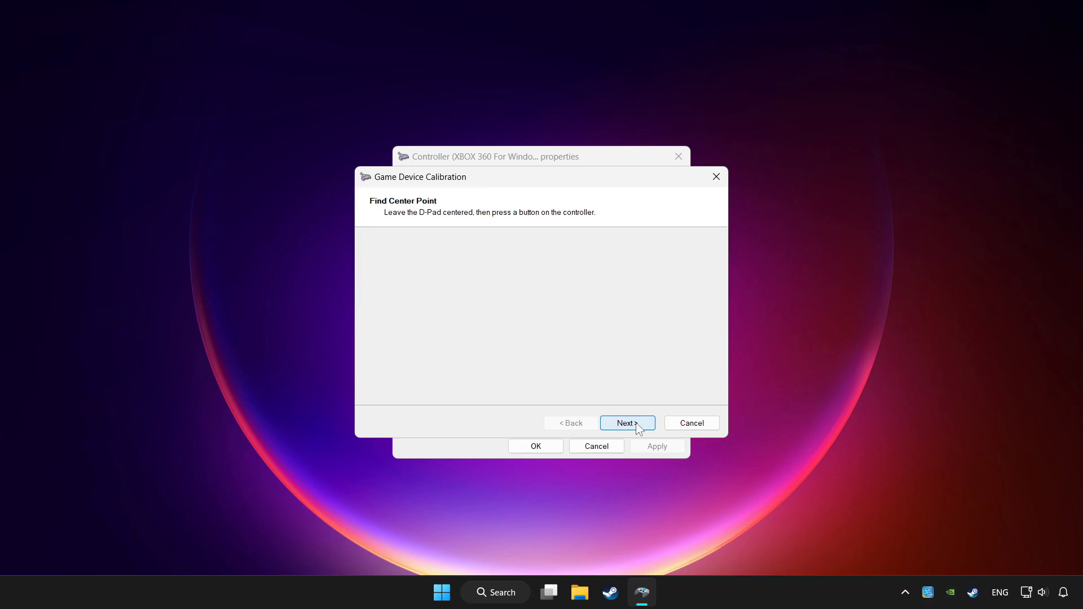
pyautogui.click(625, 423)
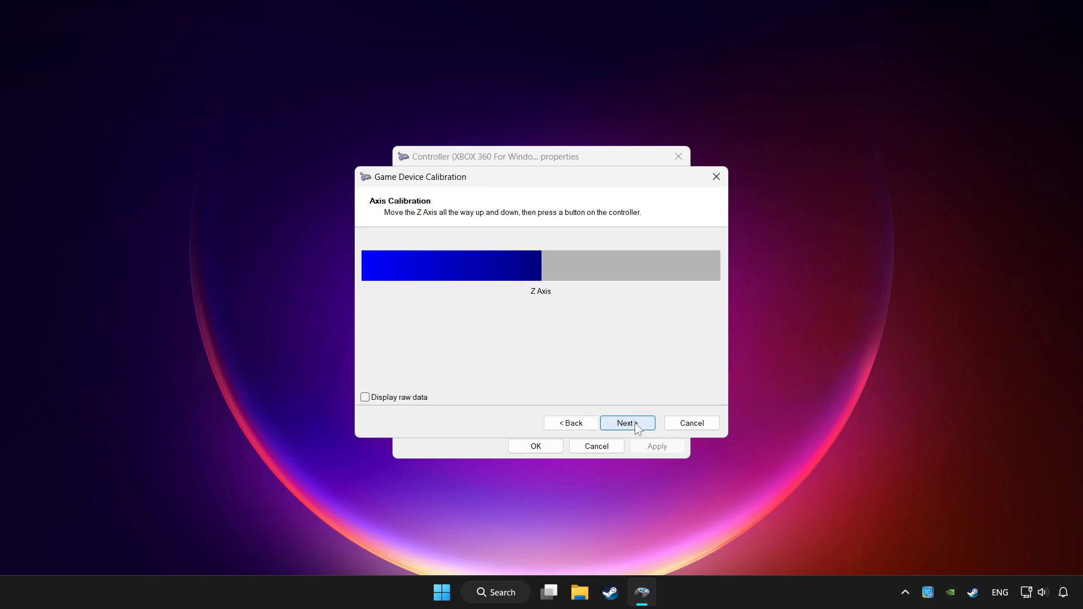
pyautogui.click(626, 422)
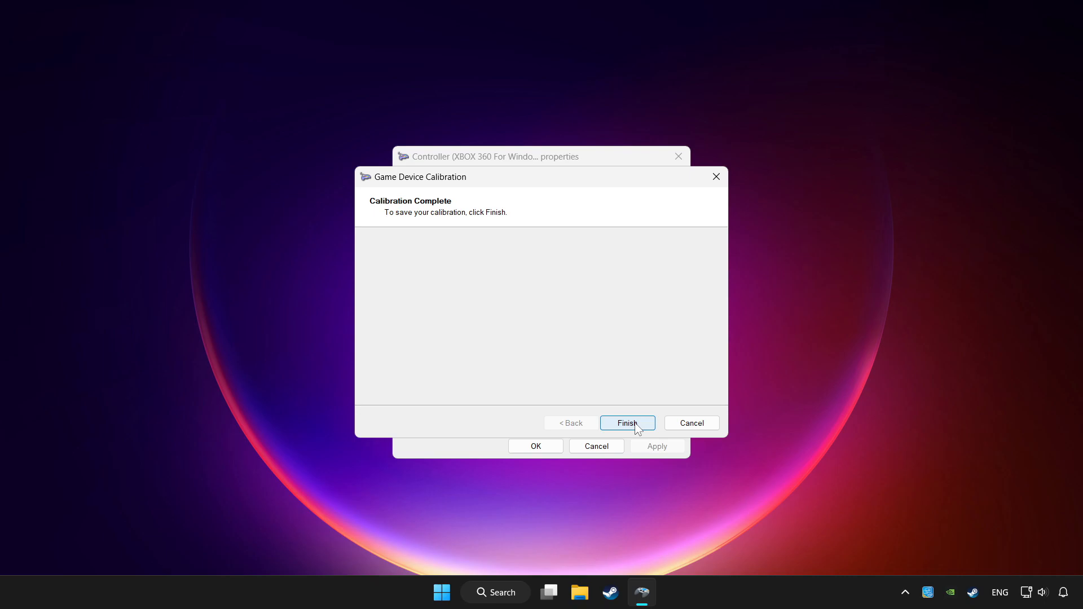
pyautogui.click(625, 423)
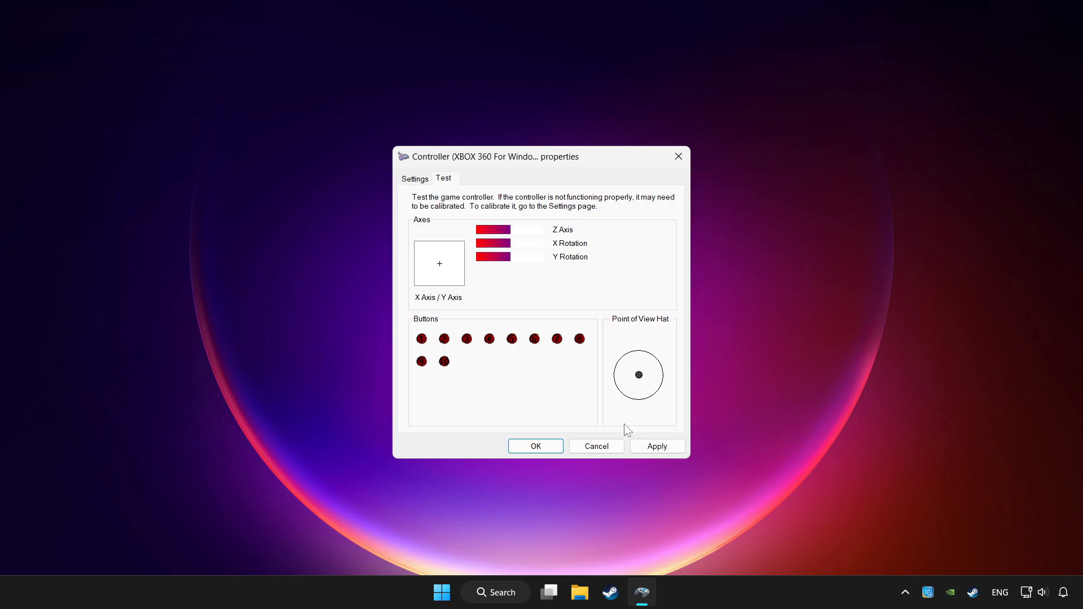
pyautogui.click(655, 446)
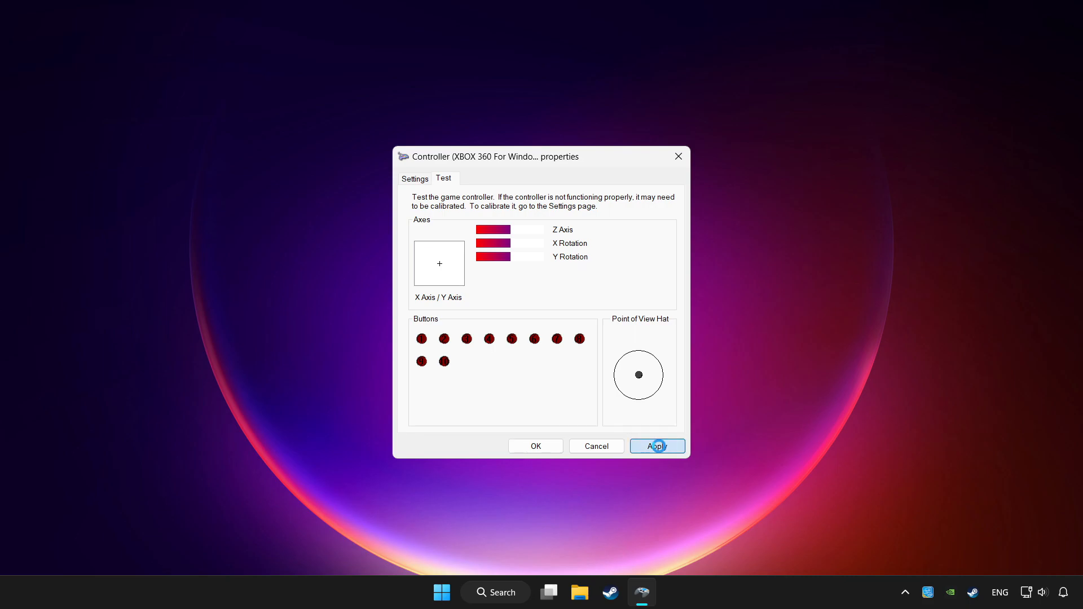
pyautogui.click(656, 446)
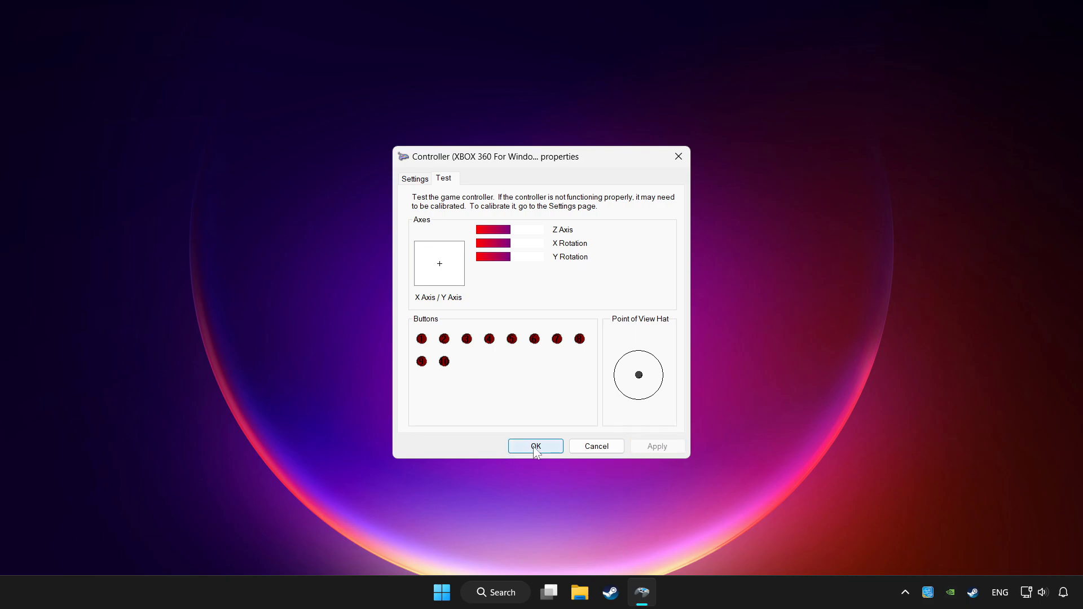
pyautogui.click(536, 446)
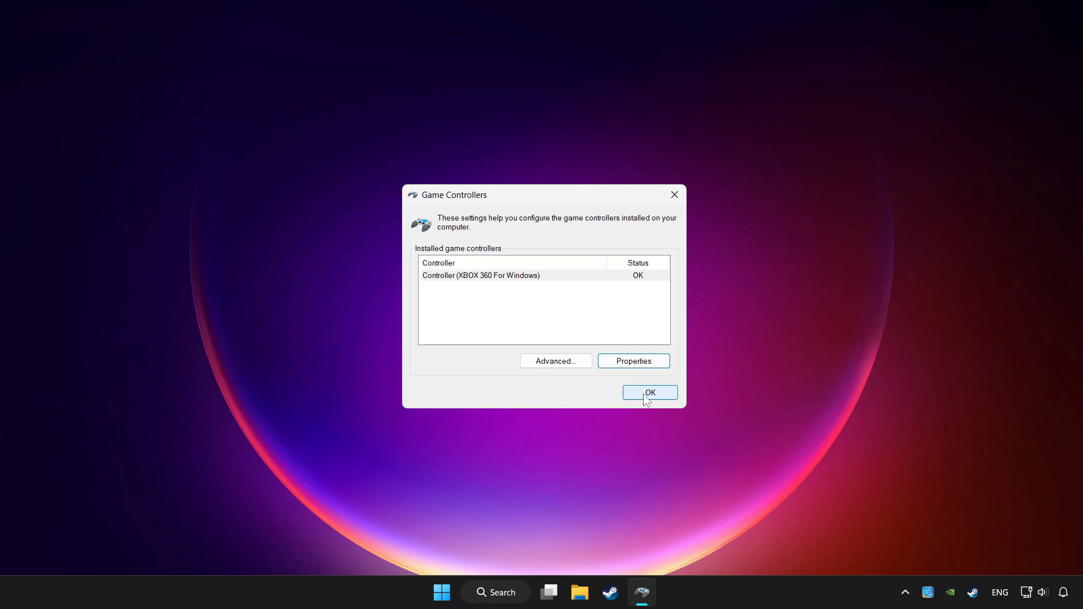
# Close Game Controllers and bring Steam up on its Store page.
pyautogui.click(649, 393)
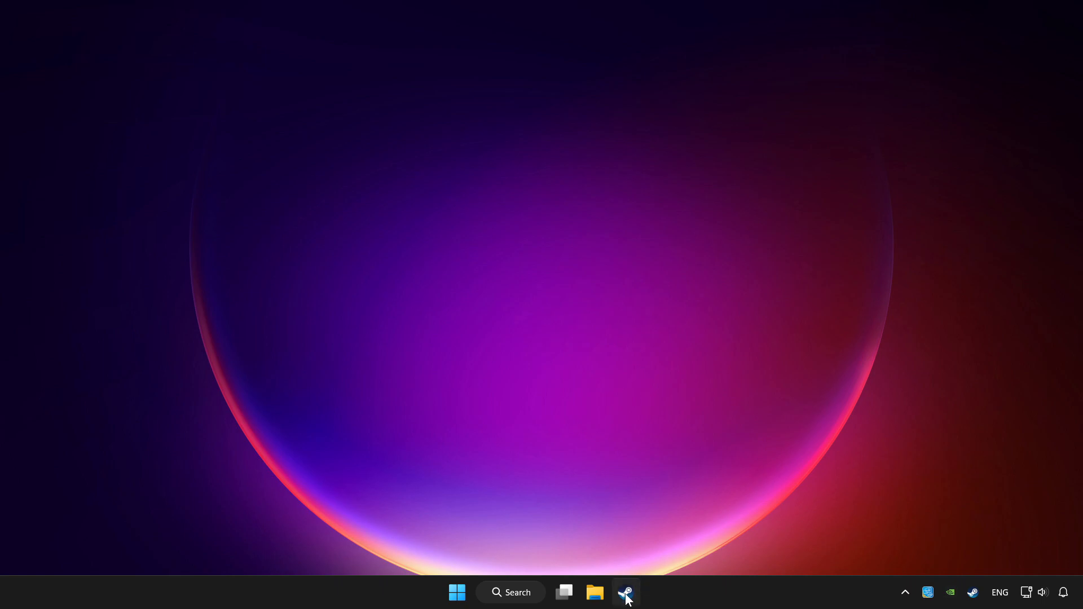
pyautogui.click(625, 592)
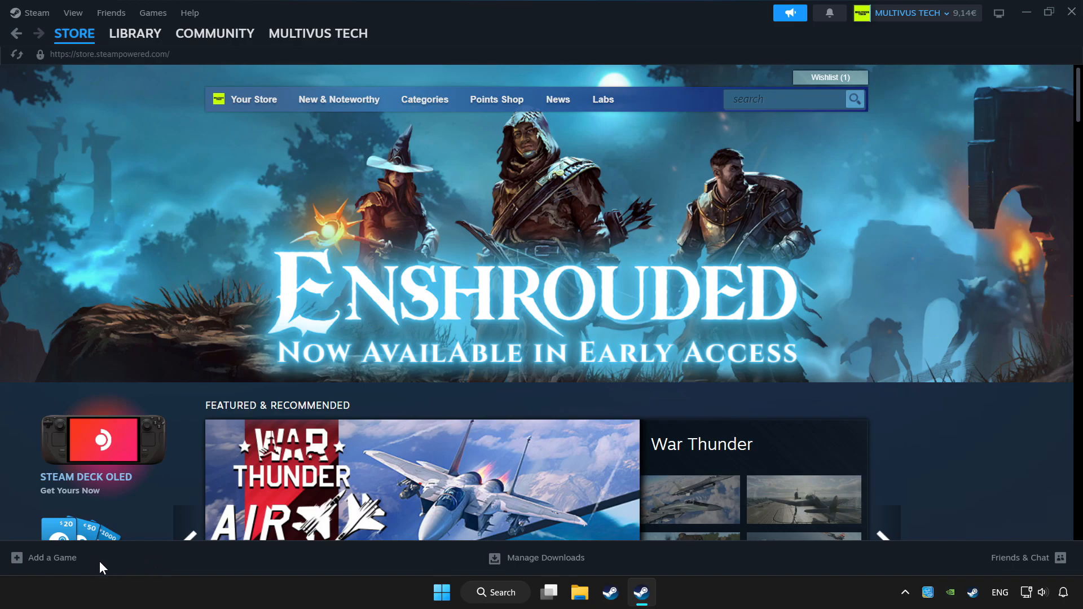
pyautogui.click(43, 557)
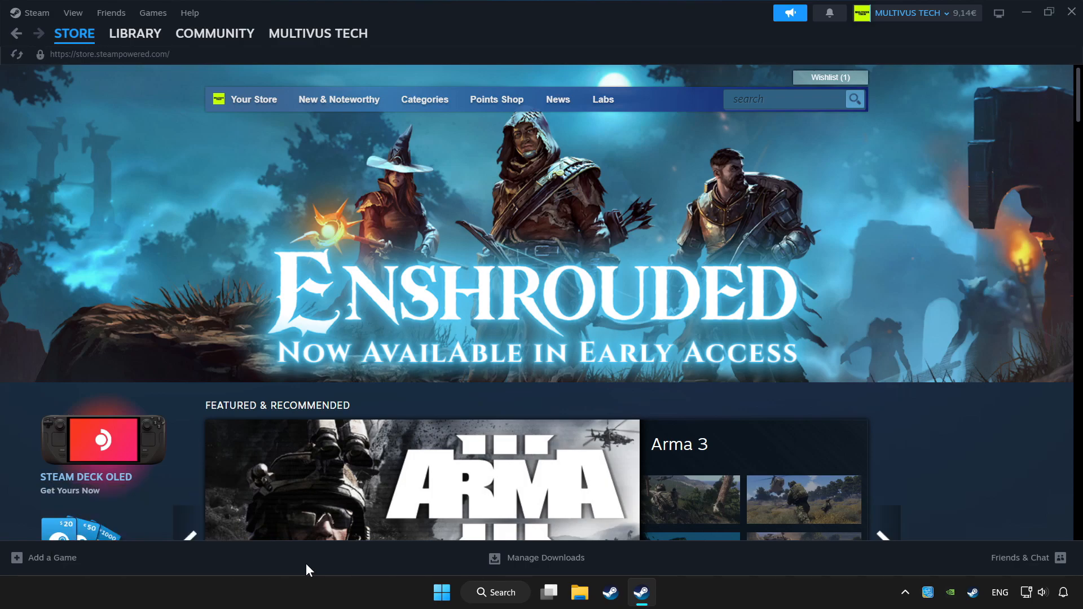
# Open controller settings for YOUR PROBLEMATIC GAME from the Steam library.
pyautogui.click(135, 33)
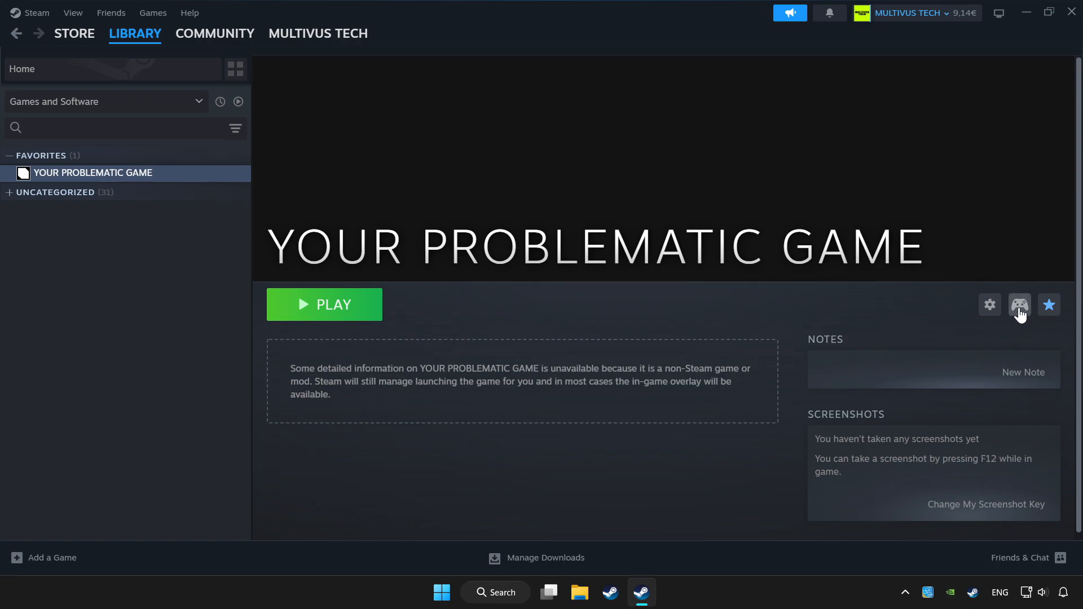
pyautogui.moveTo(1001, 310)
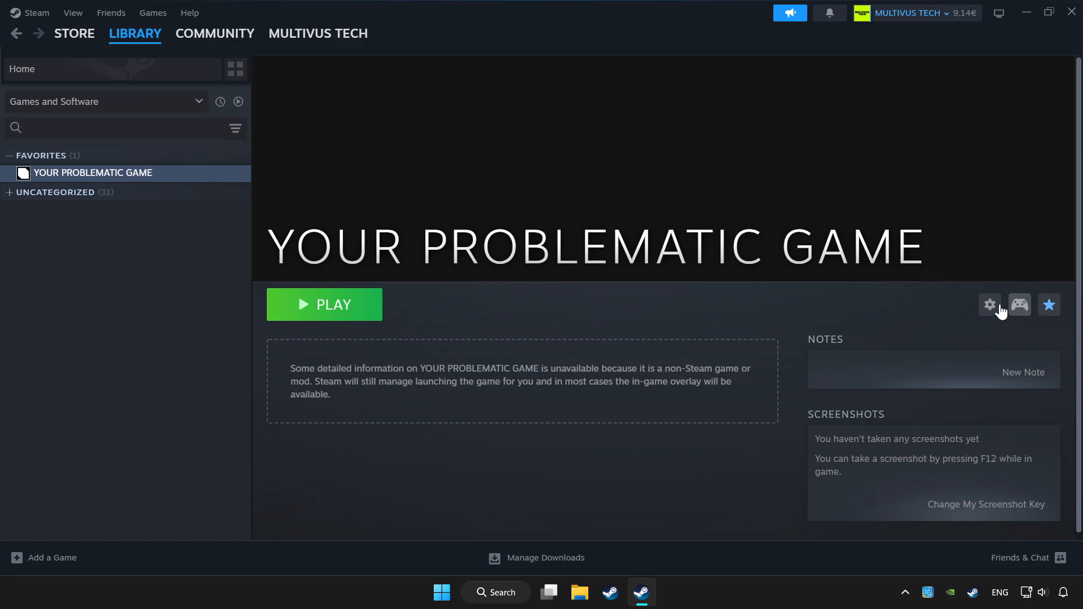
pyautogui.click(1019, 305)
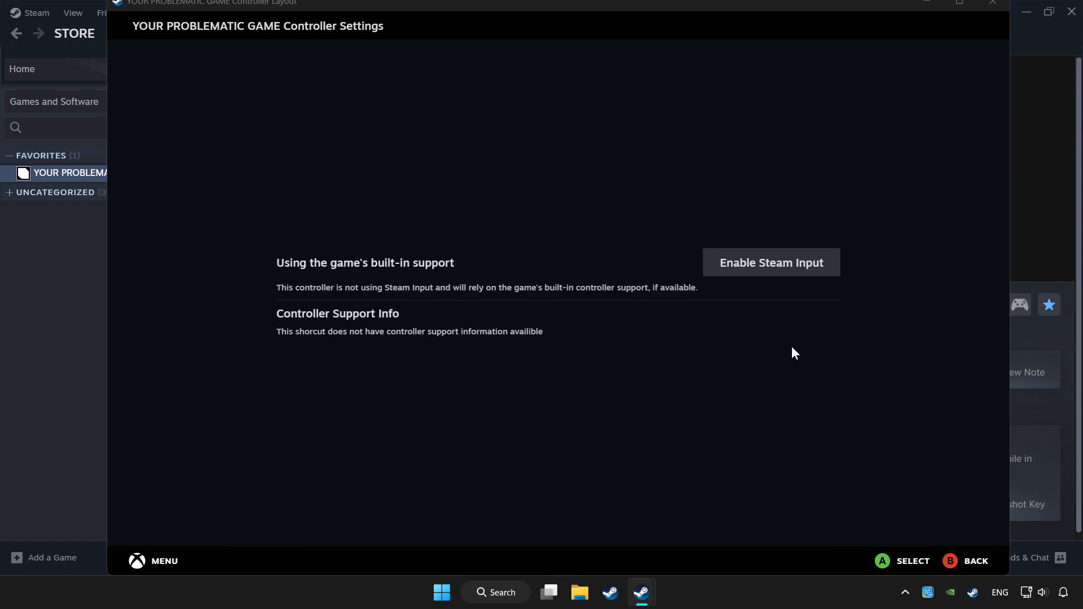
pyautogui.moveTo(771, 268)
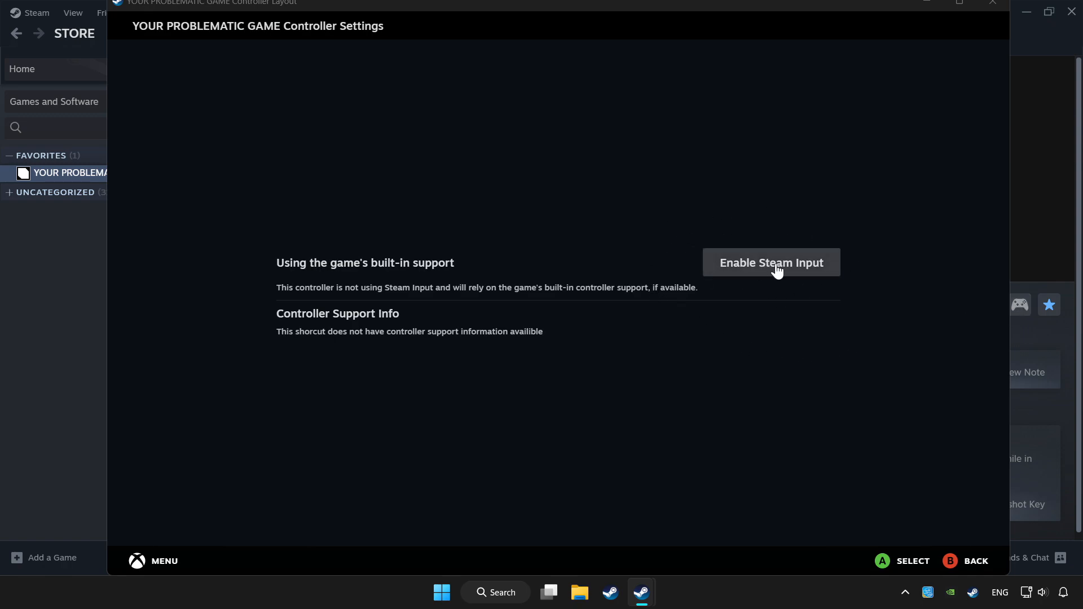
# Enable Steam Input with the Gamepad template for the game, then close its settings.
pyautogui.click(771, 263)
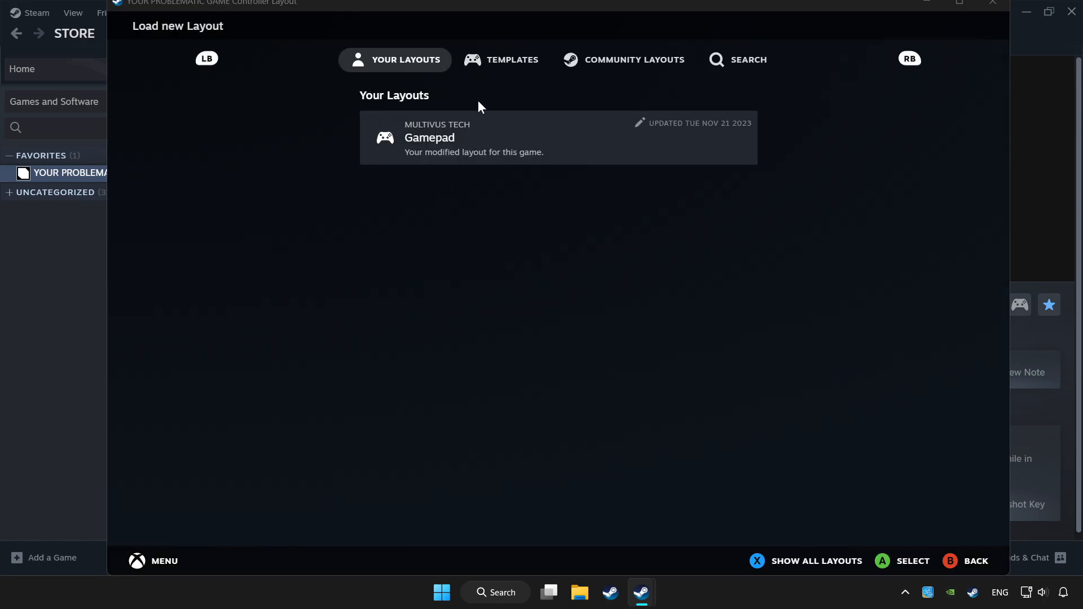
pyautogui.click(501, 59)
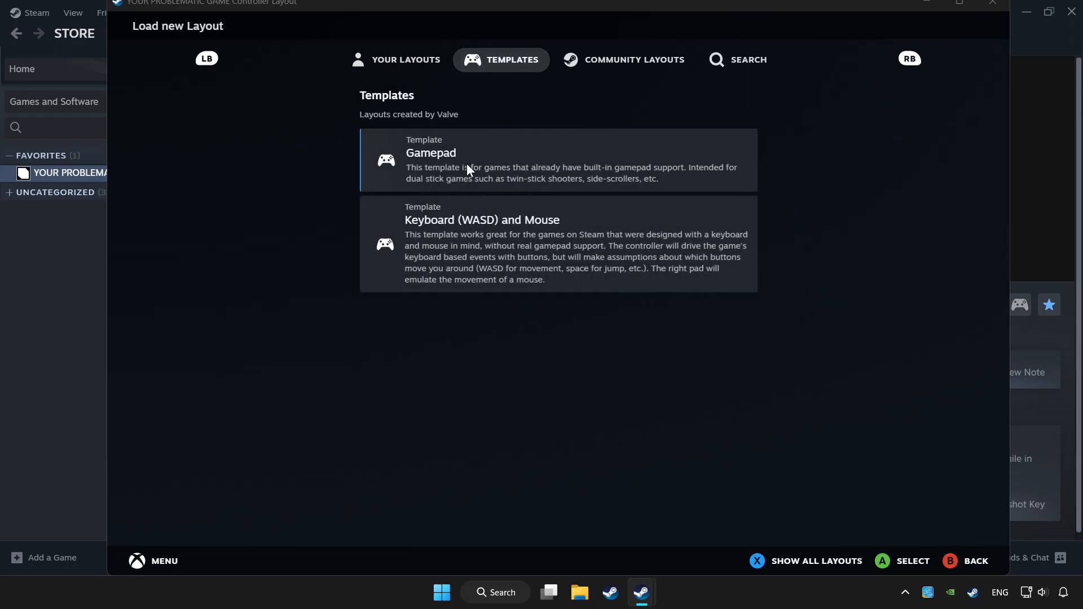
pyautogui.click(558, 159)
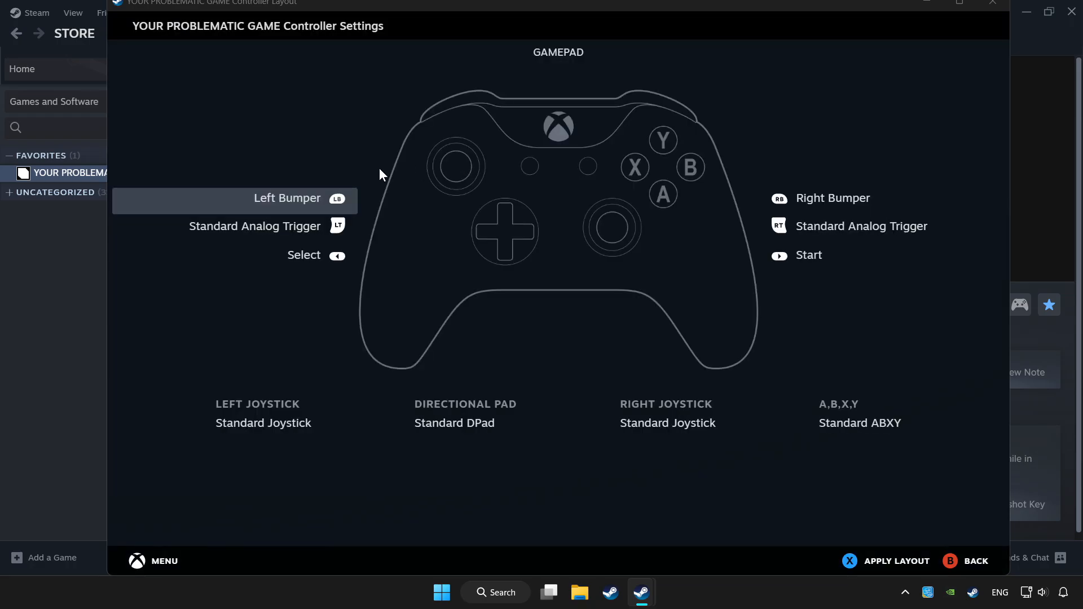
pyautogui.moveTo(647, 75)
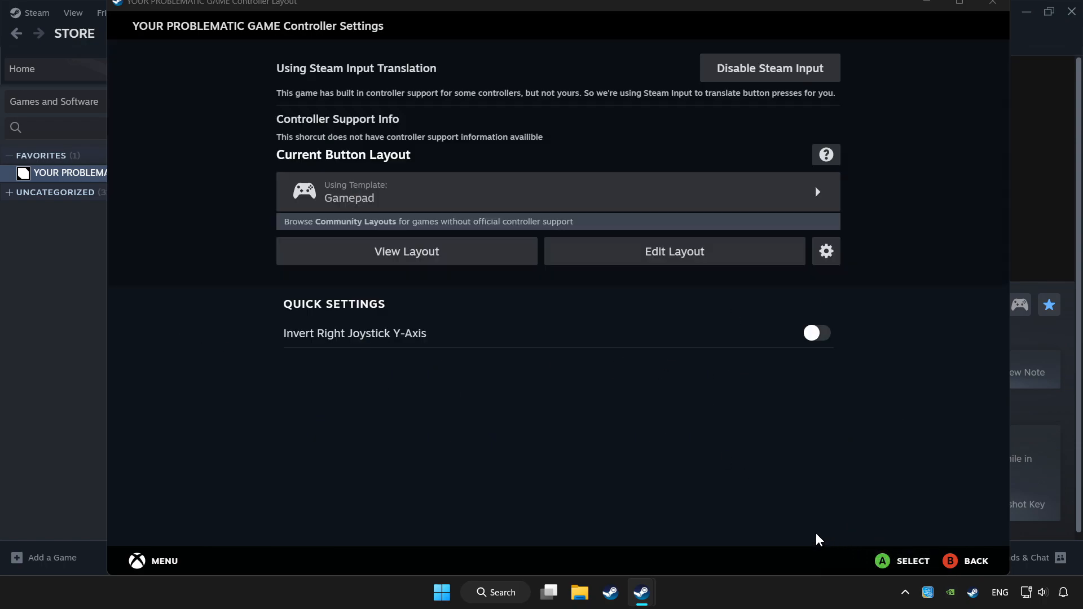
pyautogui.moveTo(806, 524)
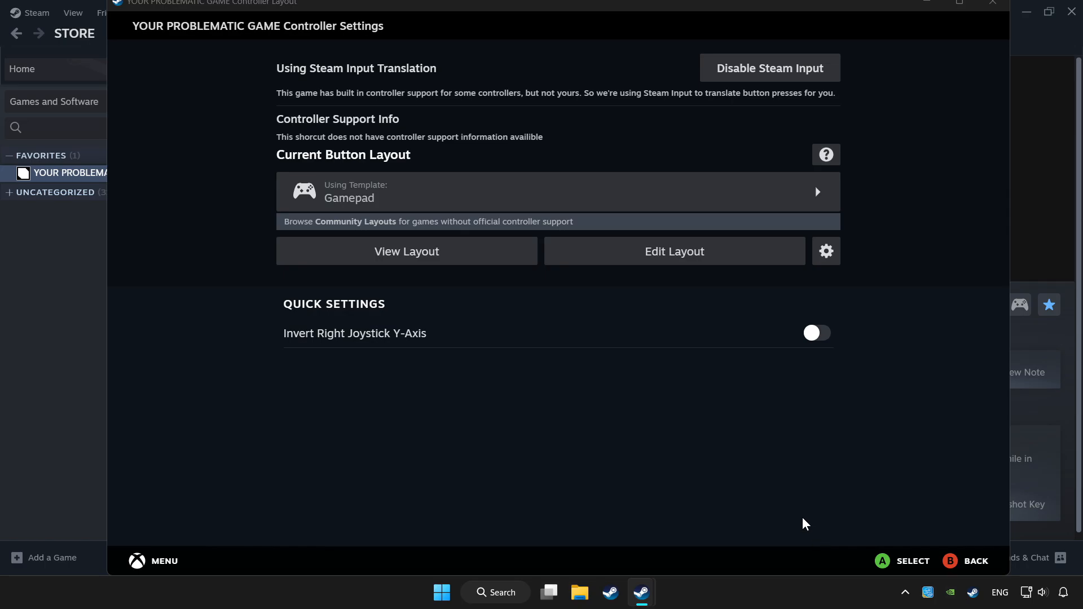
pyautogui.moveTo(993, 5)
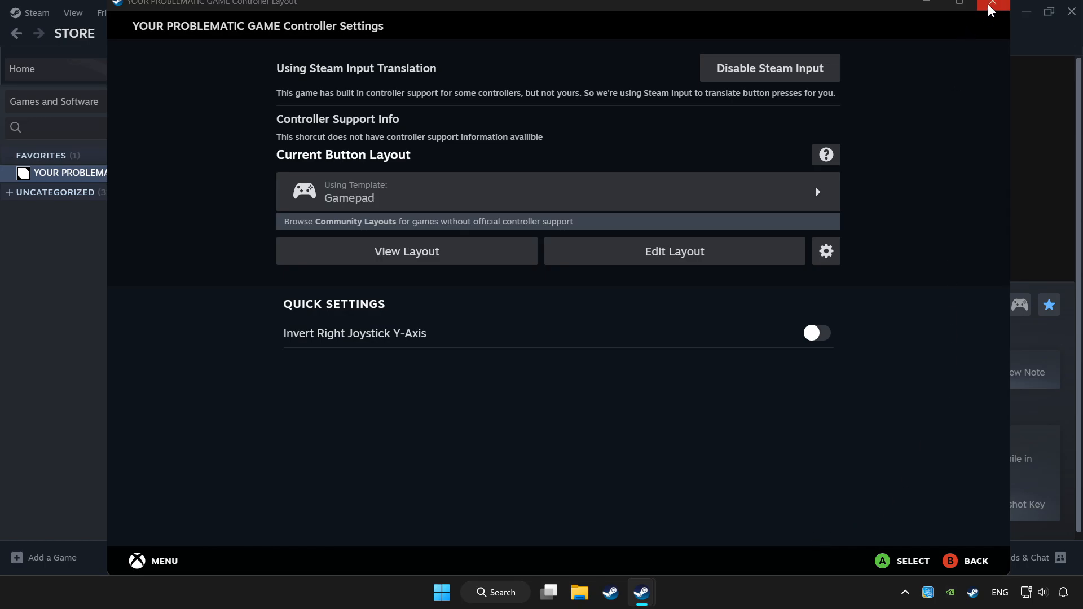
pyautogui.click(994, 5)
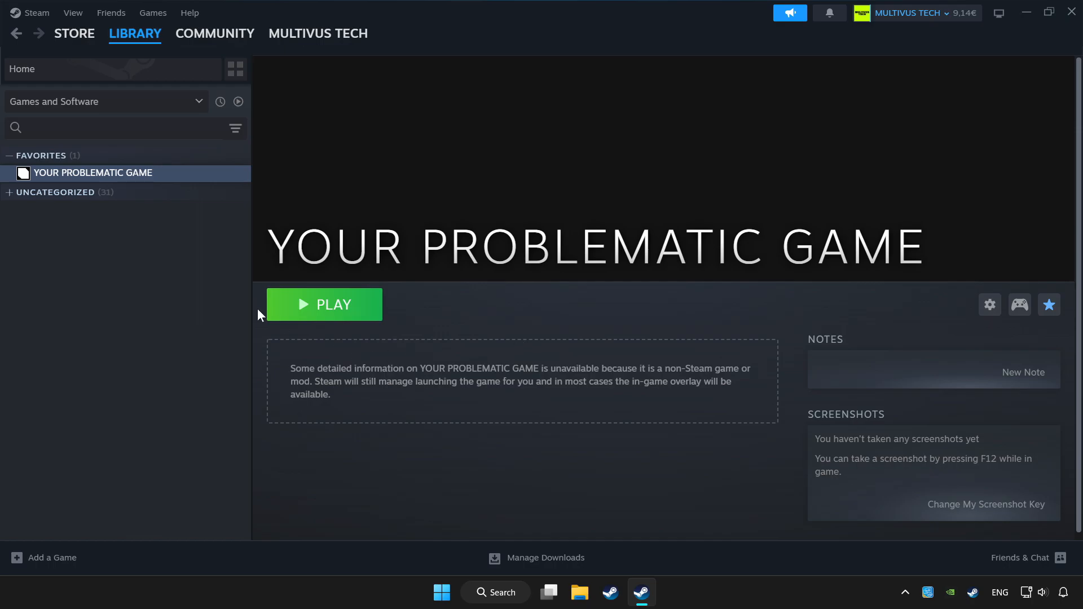